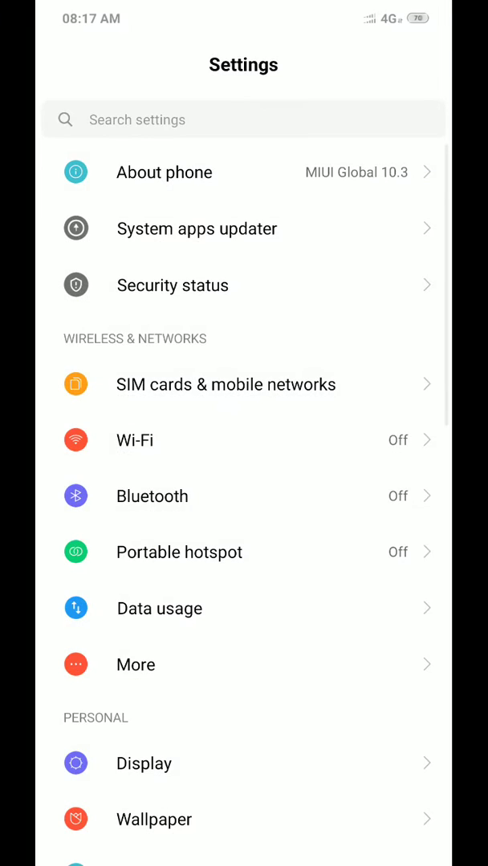
- Check About phone > System update shows no updates for 10.3.4.0, then reveal the completed 386.3MB ROM download notification
{"action": "left_click", "coordinate": [164, 172]}
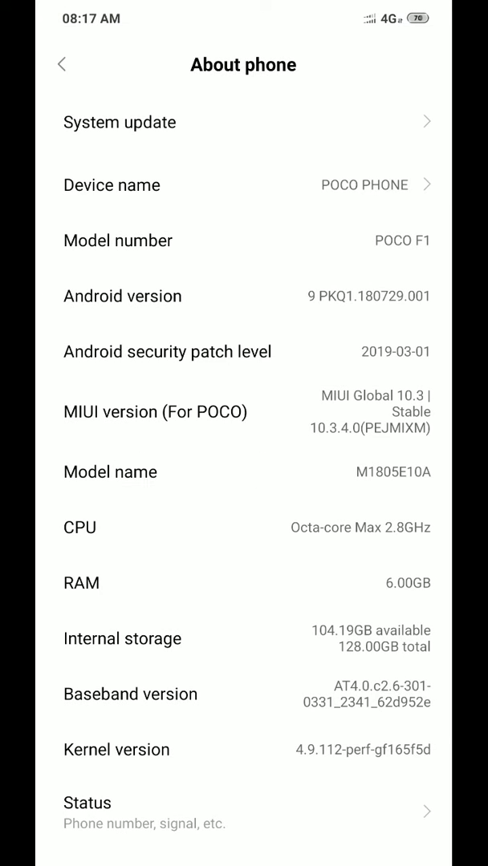
{"action": "left_click", "coordinate": [119, 122]}
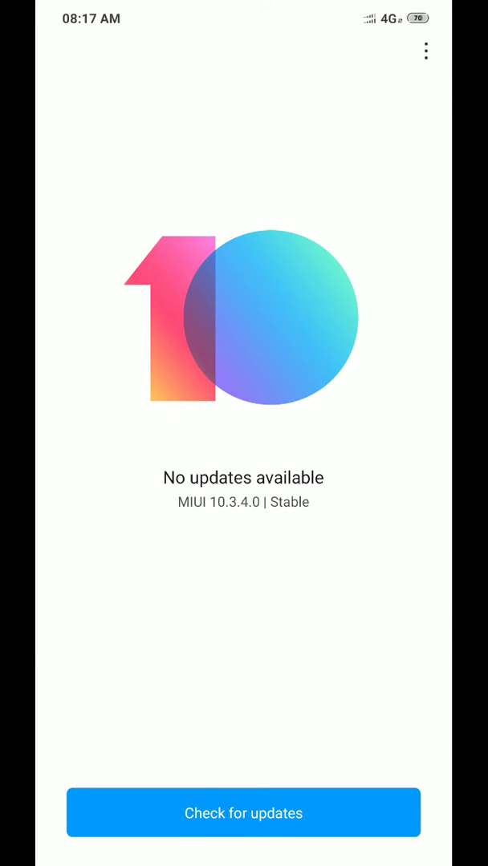
{"action": "left_click", "coordinate": [244, 812]}
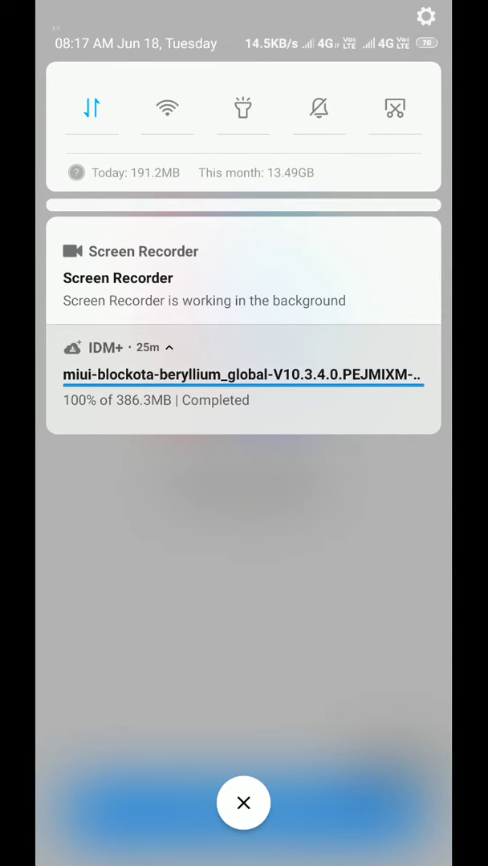
- Dismiss the notification shade to land back on the POCO F1 About phone page (MIUI 10.3.4.0)
{"action": "left_click", "coordinate": [244, 802]}
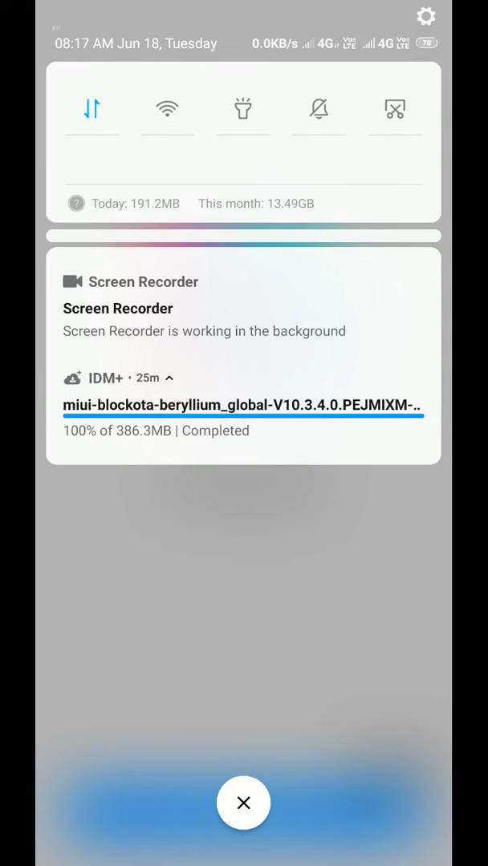
{"action": "left_click", "coordinate": [244, 802]}
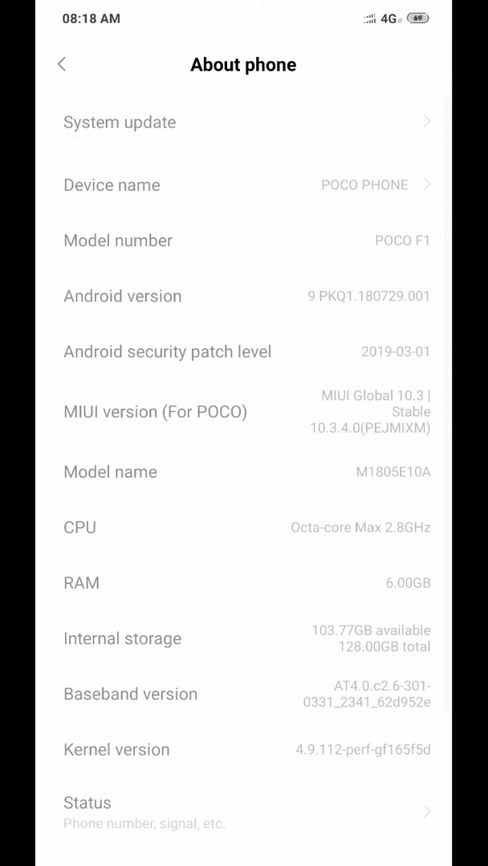
- Use 'Choose update package' in System update to select the downloaded ROM zip, bringing up the 10.3.4.0 to 10.3.5.0 update prompt
{"action": "left_click", "coordinate": [119, 122]}
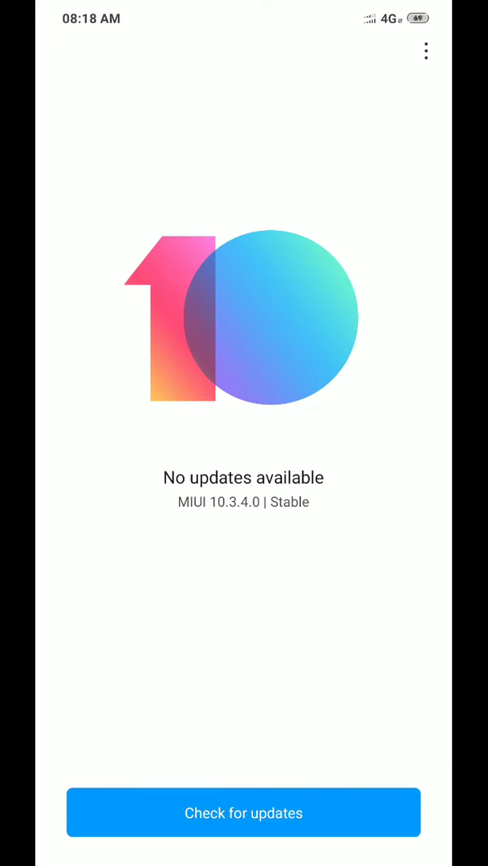
{"action": "left_click", "coordinate": [426, 52]}
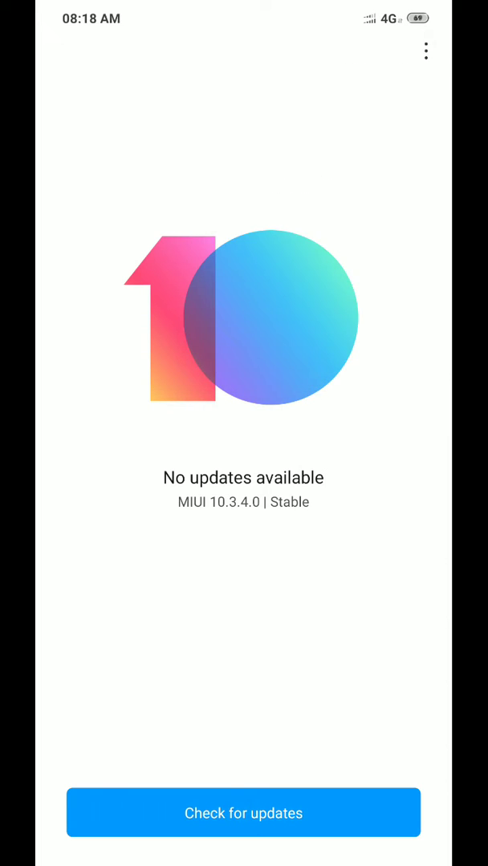
{"action": "left_click", "coordinate": [244, 812]}
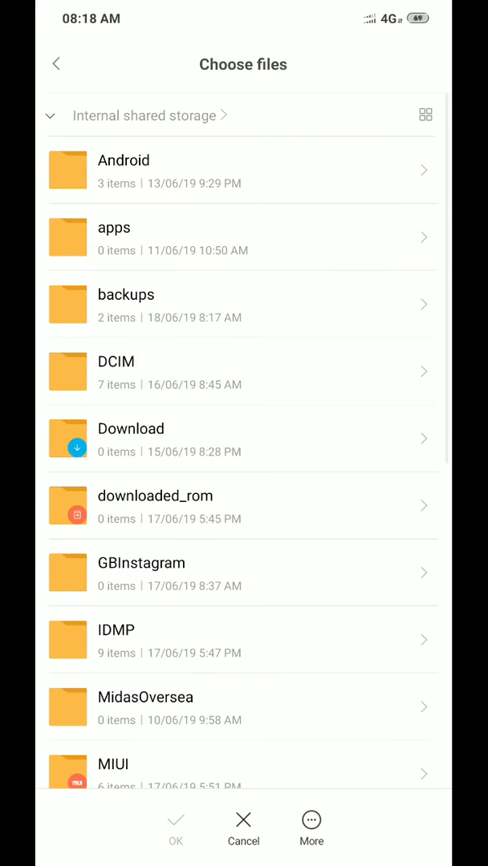
{"action": "scroll", "scroll_direction": "down", "scroll_amount": 3}
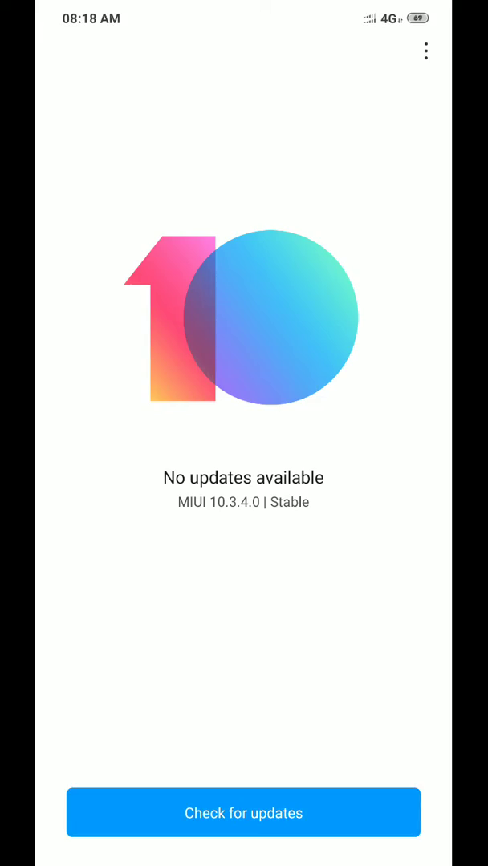
{"action": "left_click", "coordinate": [244, 812]}
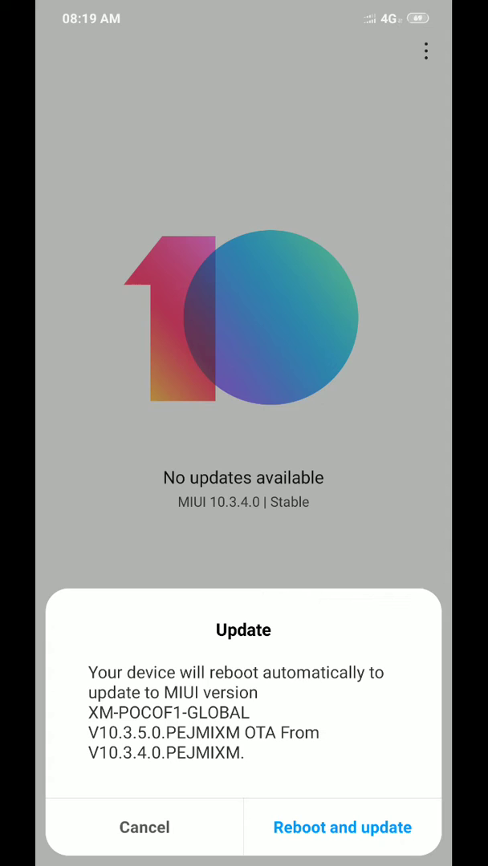
- Confirm 'Reboot and update' so the phone installs V10.3.5.0 and restarts to the home screen
{"action": "left_click", "coordinate": [343, 828]}
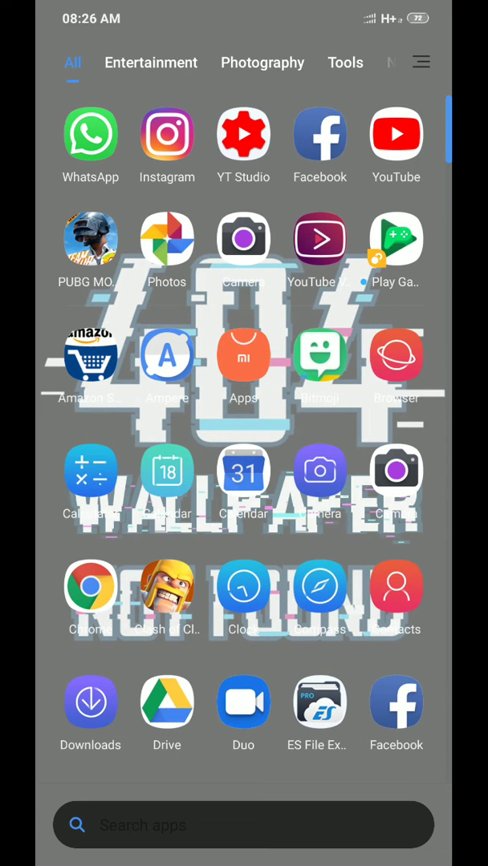
- View the launcher's Backgrounds setting (Dark, 50% transparency), then pull down the notification shade
{"action": "scroll", "scroll_direction": "down", "scroll_amount": 3}
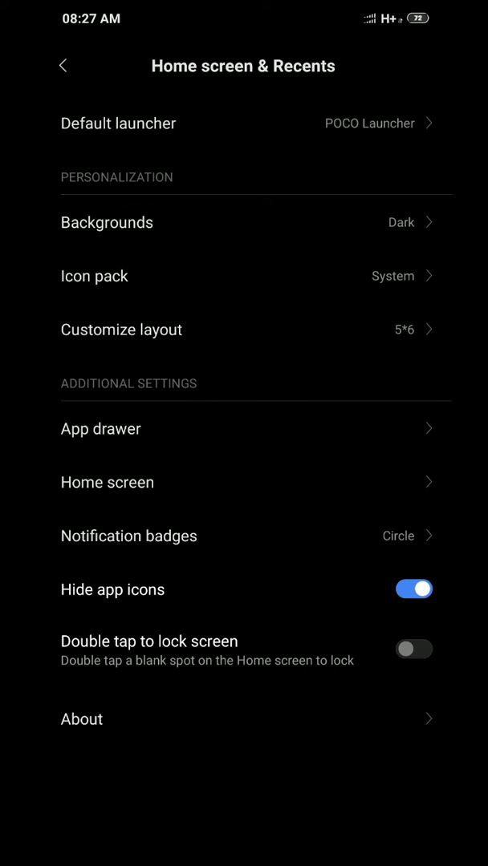
{"action": "left_click", "coordinate": [106, 222]}
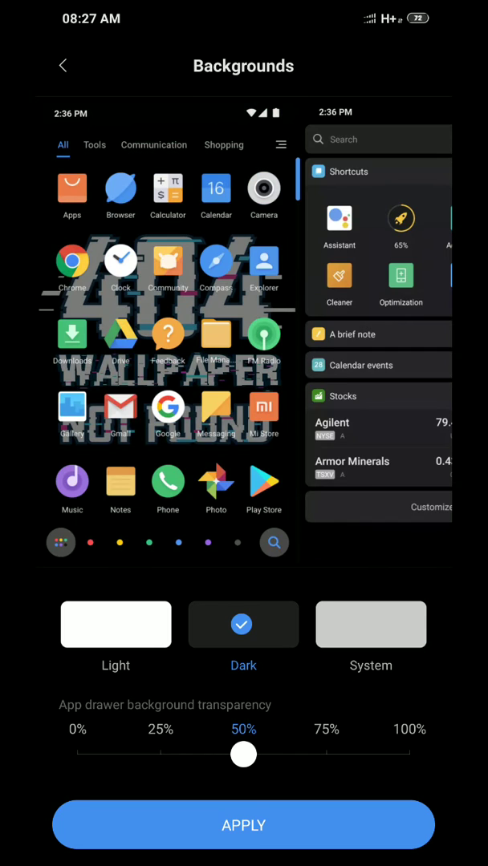
{"action": "left_click_drag", "start_coordinate": [244, 754], "coordinate": [160, 754]}
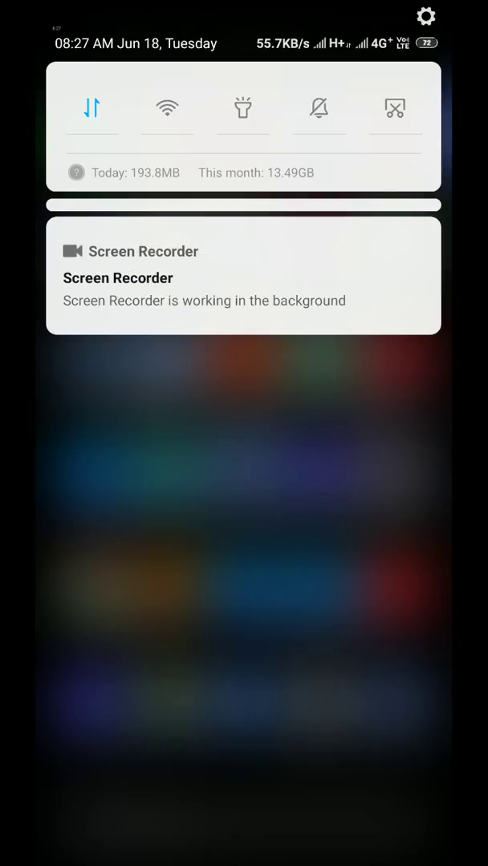
- Confirm About phone reports MIUI Global 10.3.5 Stable and tap MIUI version until 'You are now a developer!' appears
{"action": "left_click", "coordinate": [426, 16]}
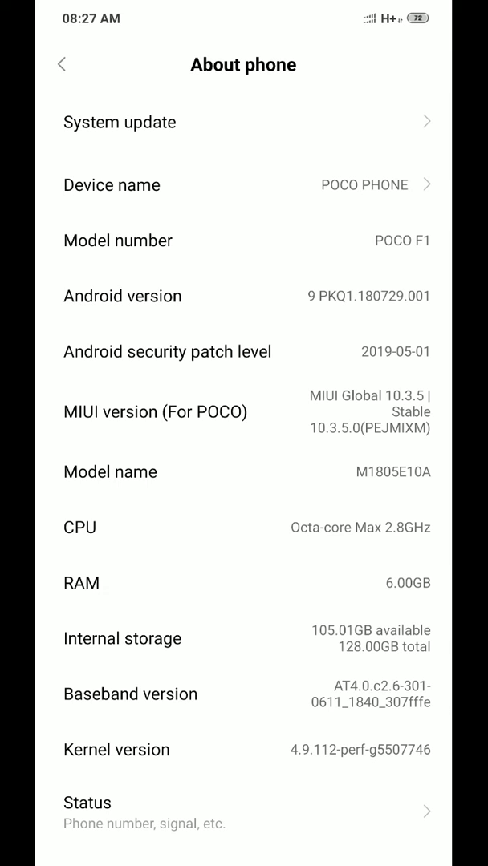
{"action": "left_click", "coordinate": [154, 411]}
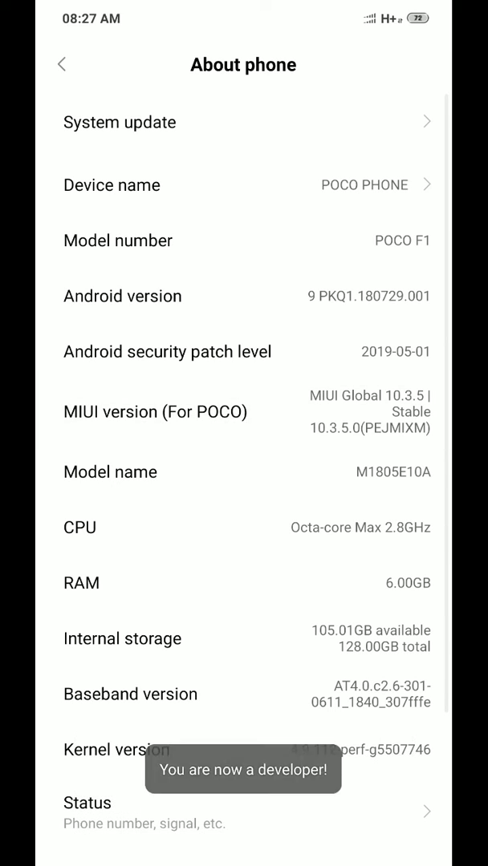